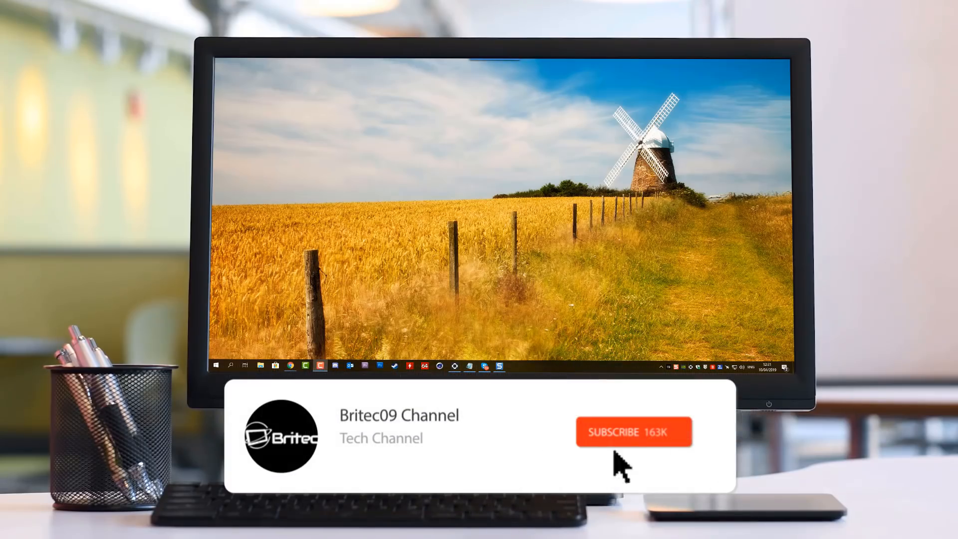
- Subscribe to the Britec09 Channel from the intro card's red SUBSCRIBE button
left_click(634, 431)
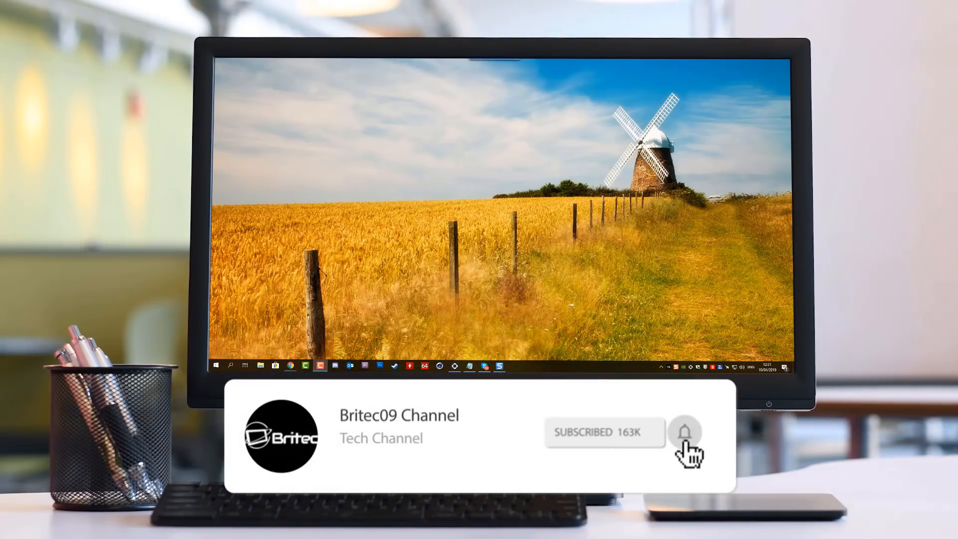